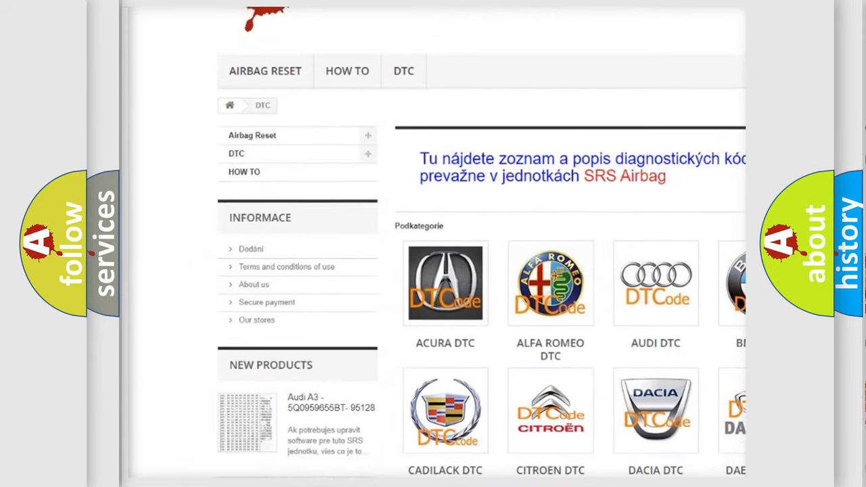
scroll(down, 3)
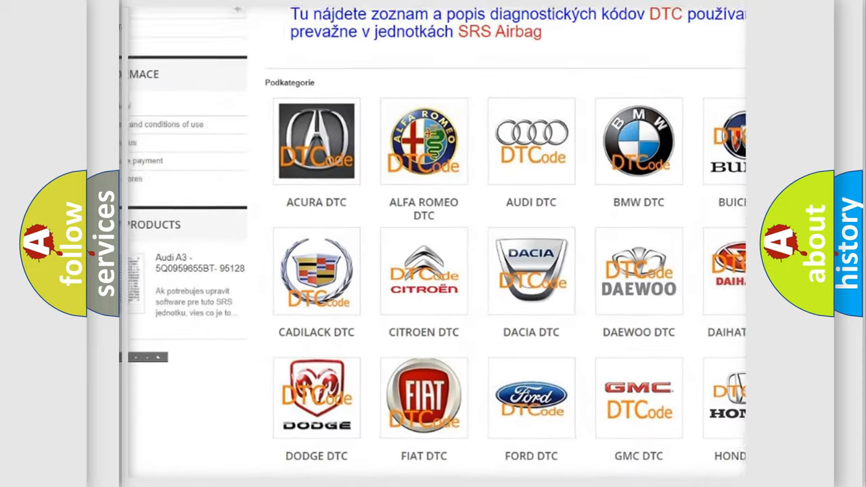
scroll(down, 3)
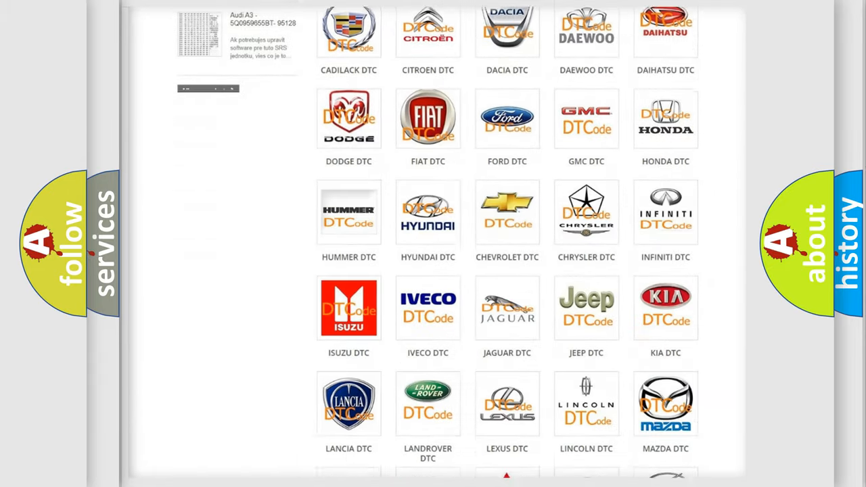
scroll(down, 3)
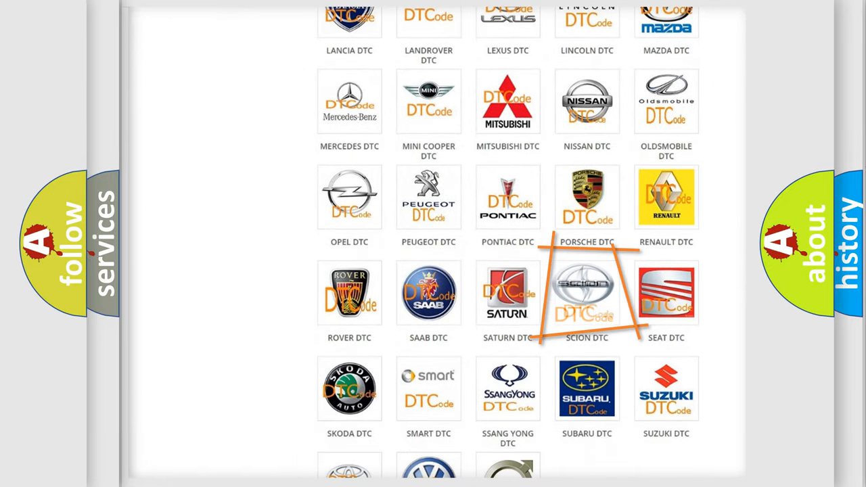